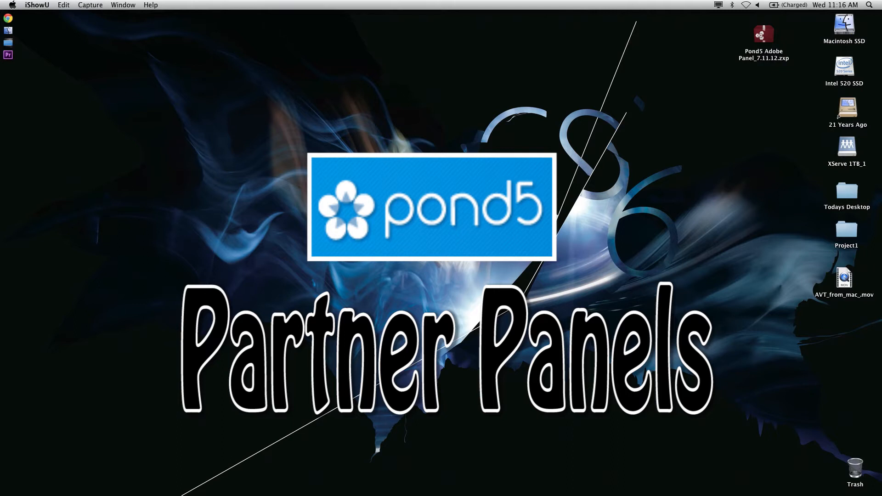
Step: Launch Chrome and go to pond5.com for the Pond5 Adobe panel installer
{"action": "left_click", "coordinate": [6, 21]}
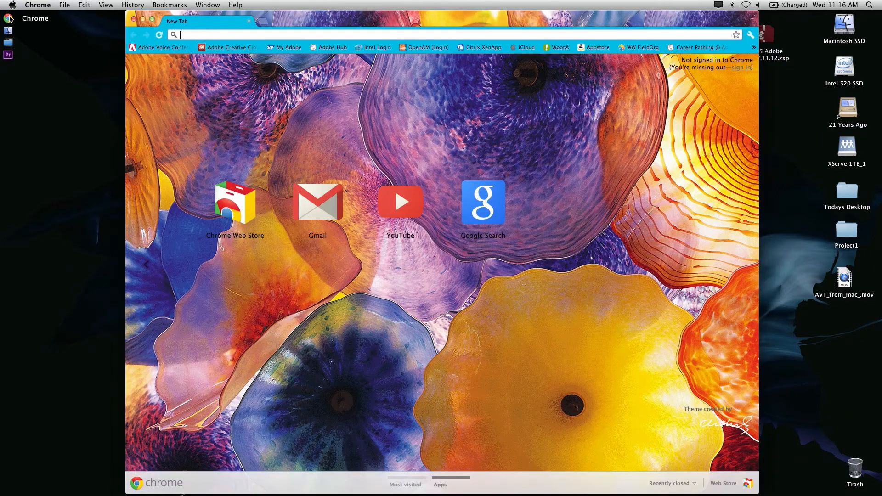
{"action": "type", "text": "pond5.com"}
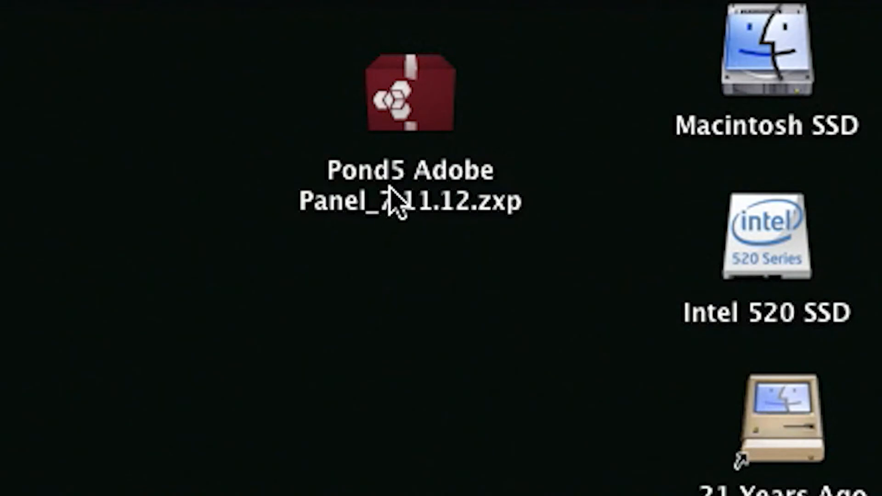
Step: Install Pond5 Adobe Panel_7.11.12.zxp, accepting the disclaimer and unverified-publisher warning
{"action": "left_click", "coordinate": [409, 92]}
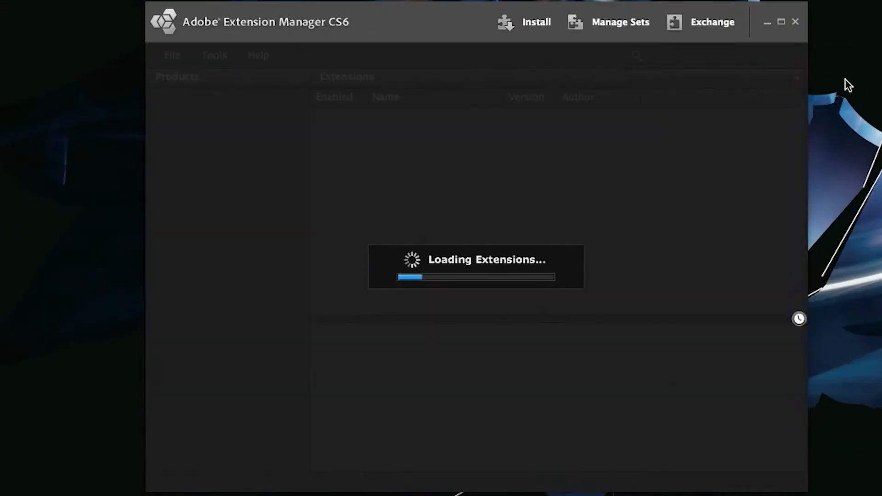
{"action": "mouse_move", "coordinate": [773, 223]}
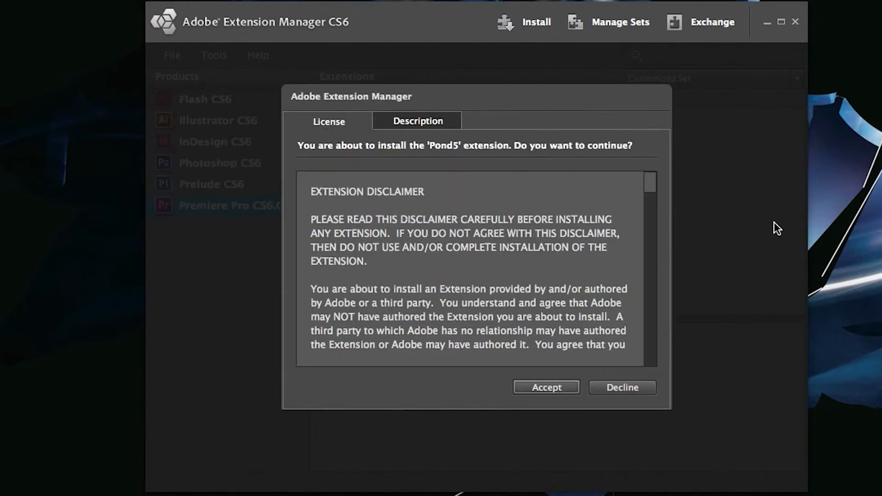
{"action": "left_click", "coordinate": [546, 387]}
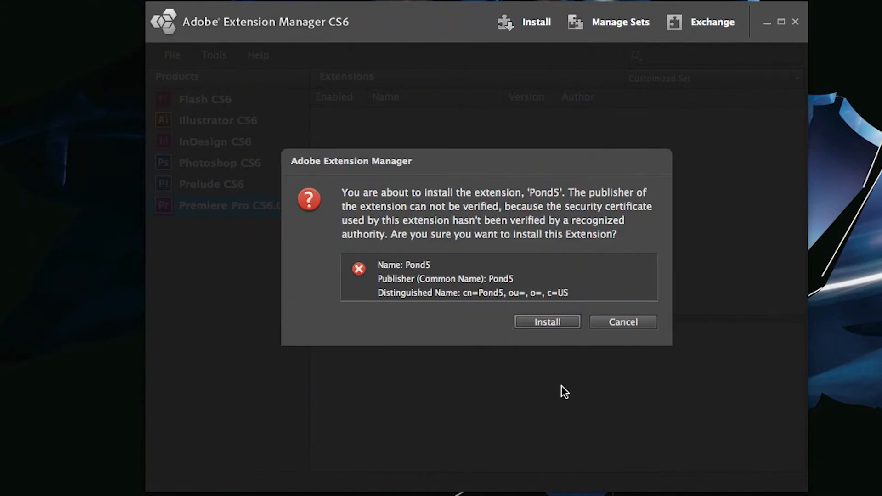
{"action": "left_click", "coordinate": [547, 322]}
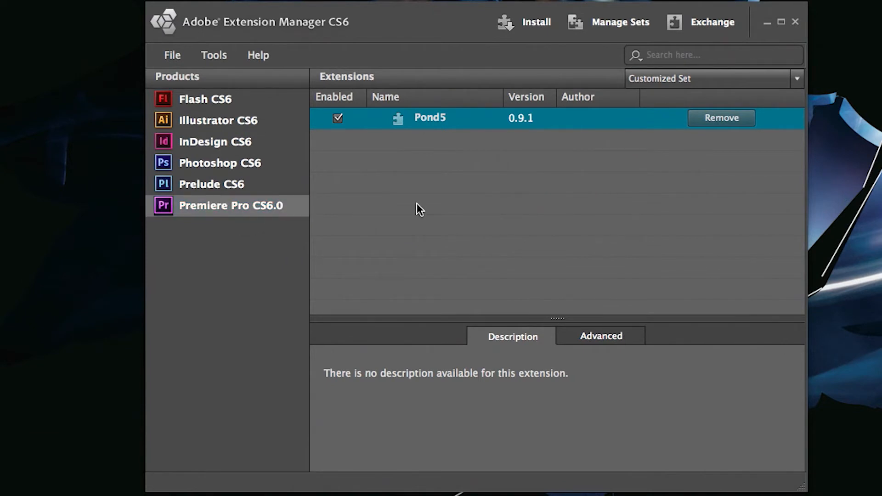
{"action": "mouse_move", "coordinate": [745, 149]}
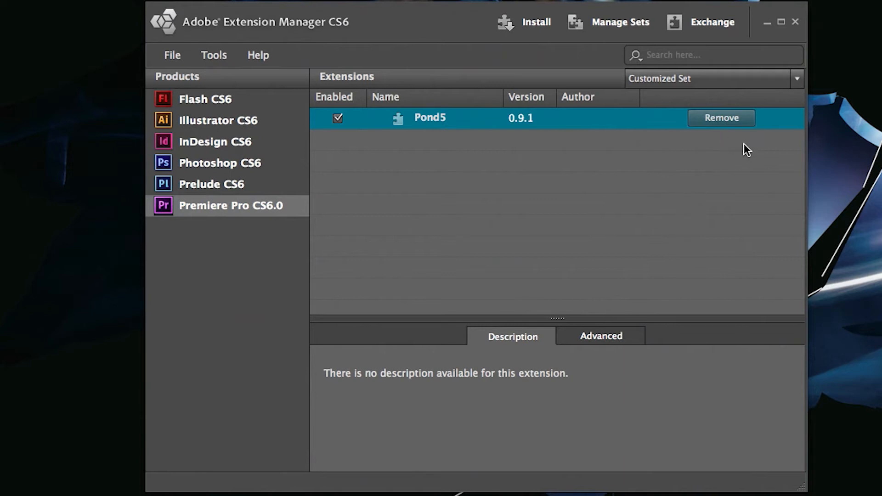
{"action": "mouse_move", "coordinate": [719, 169]}
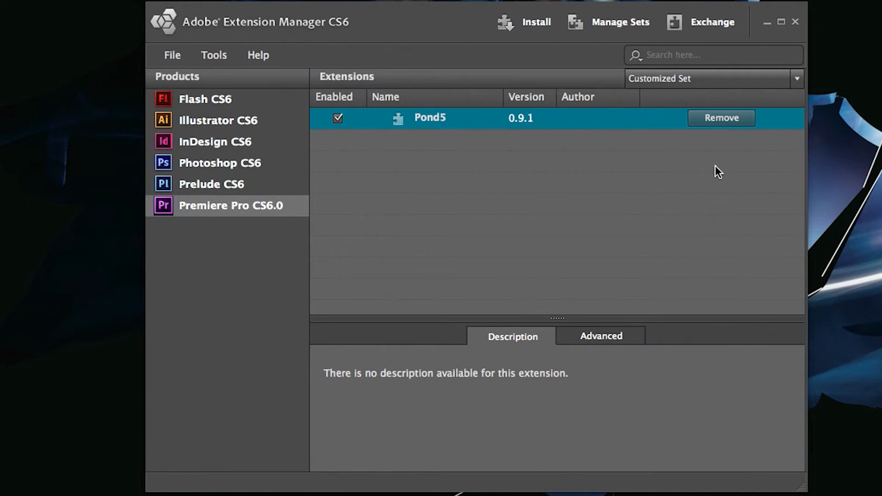
{"action": "mouse_move", "coordinate": [705, 32]}
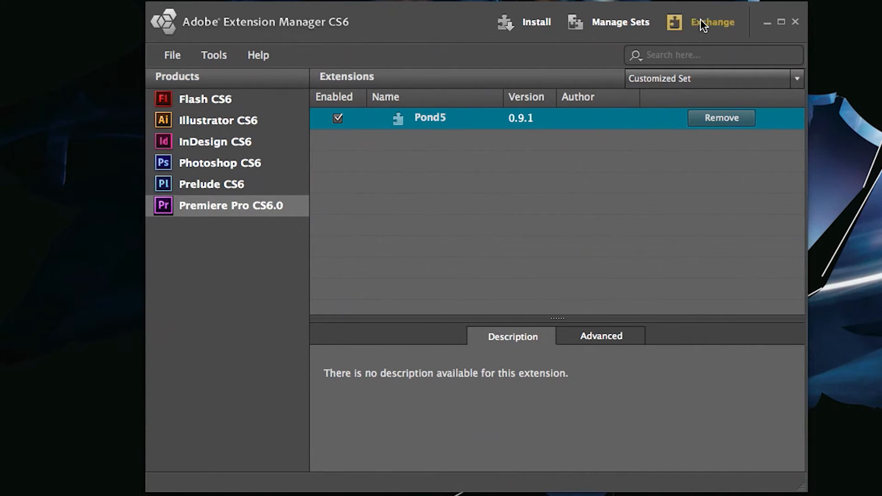
{"action": "mouse_move", "coordinate": [573, 196]}
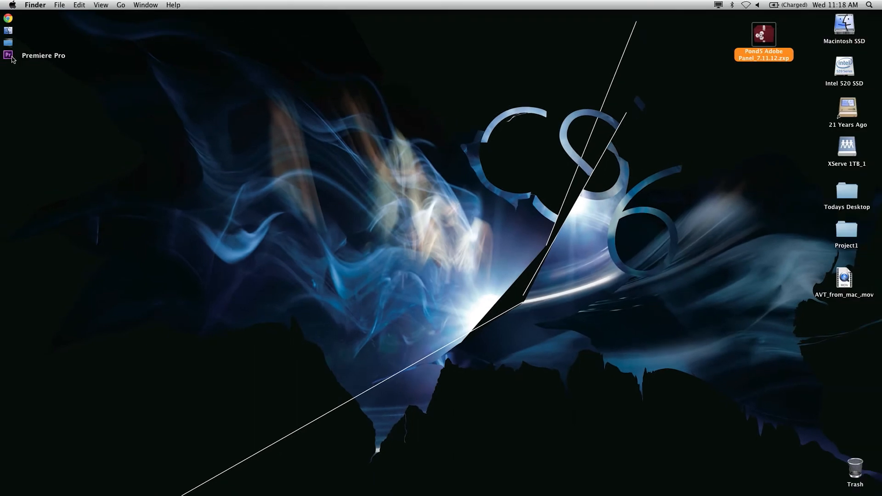
Step: Launch Premiere Pro CS6 from the Dock to load the Pond5 demo project
{"action": "double_click", "coordinate": [9, 55]}
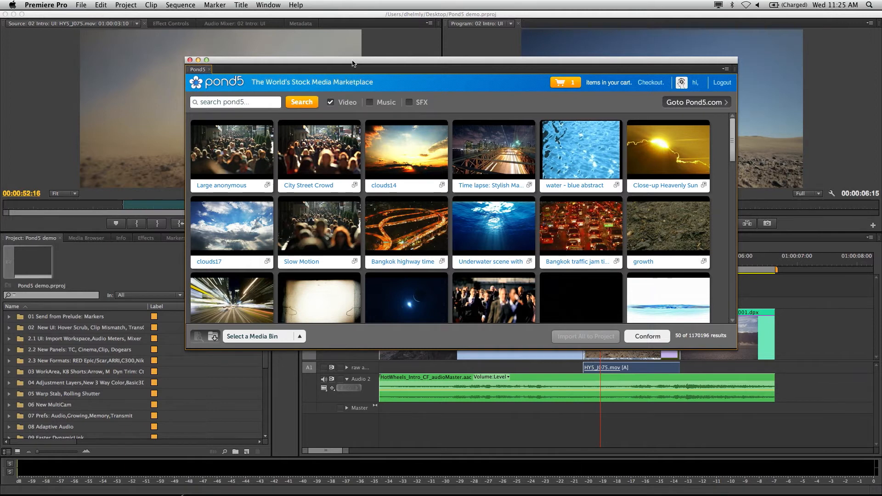
{"action": "mouse_move", "coordinate": [189, 72]}
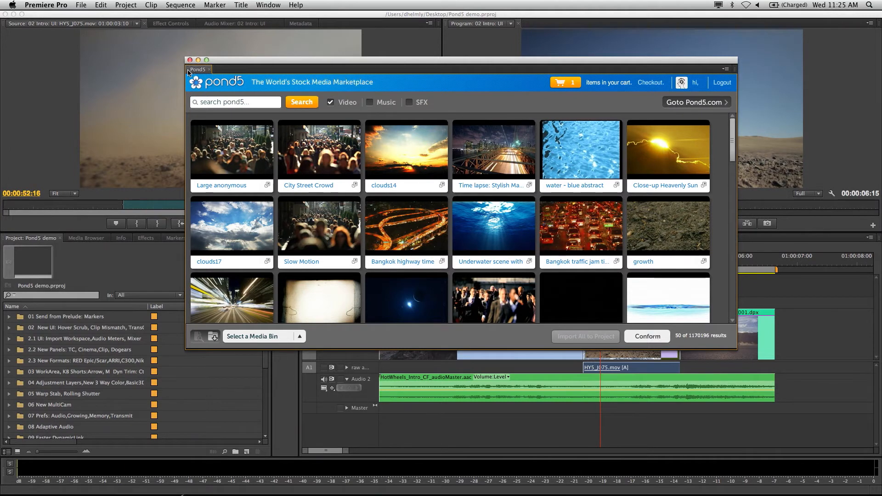
Step: Dock the floating Pond5 panel as a tab in the upper-left panel group
{"action": "left_click_drag", "start_coordinate": [197, 69], "coordinate": [150, 93]}
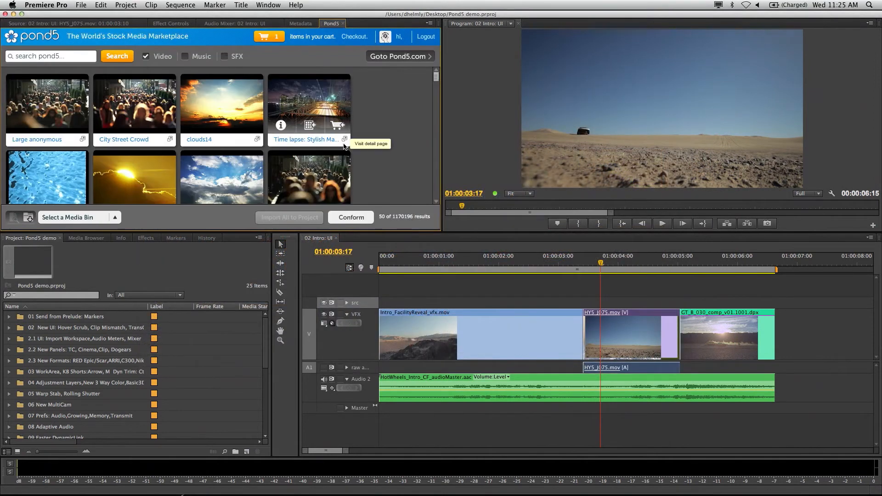
{"action": "mouse_move", "coordinate": [384, 152]}
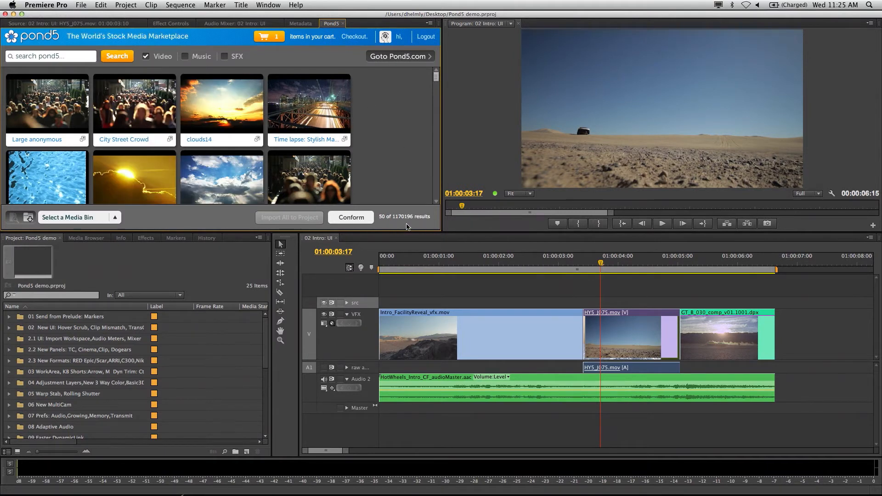
Step: Search the Pond5 panel for 'dirt track cars' stock video
{"action": "left_click", "coordinate": [46, 56]}
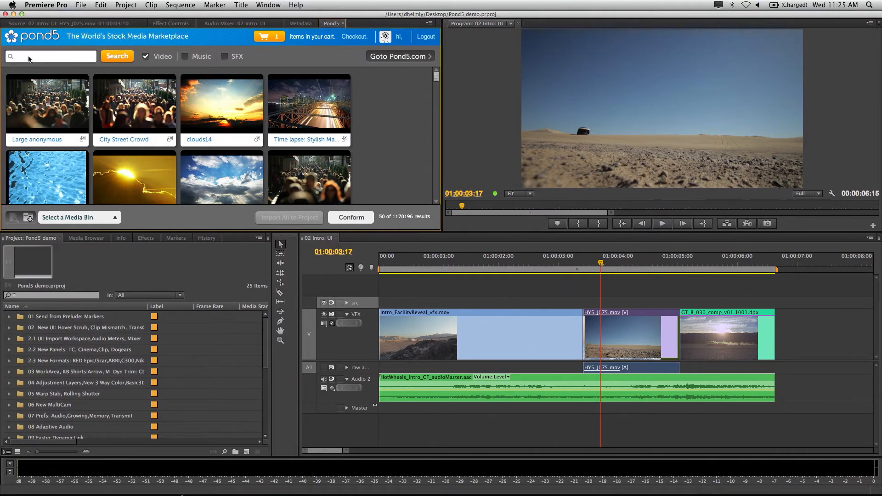
{"action": "type", "text": "dirt"}
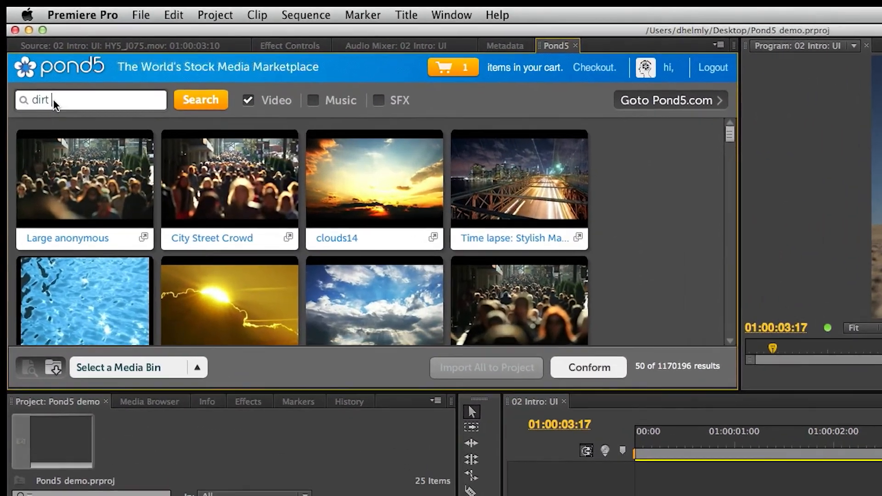
{"action": "type", "text": "track"}
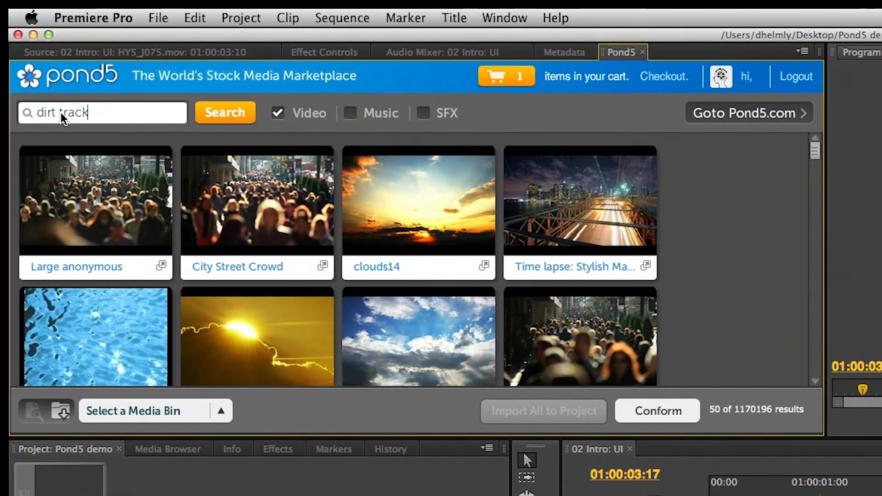
{"action": "type", "text": "cars"}
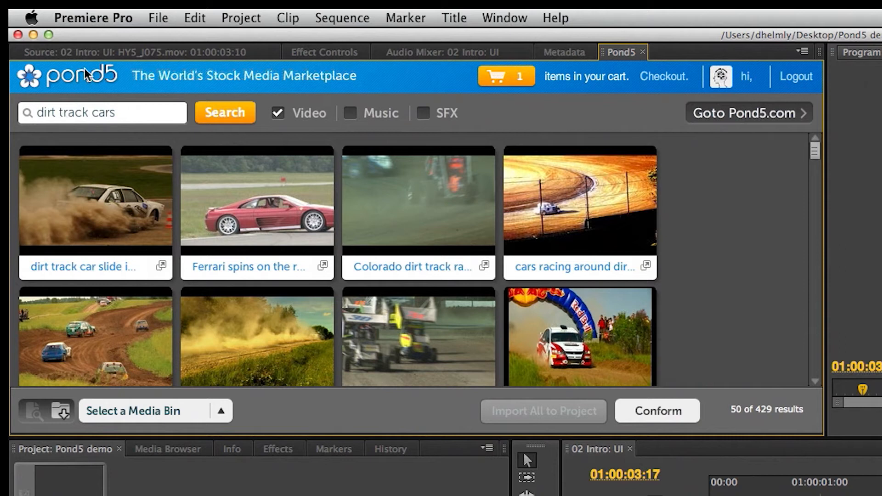
{"action": "mouse_move", "coordinate": [790, 161]}
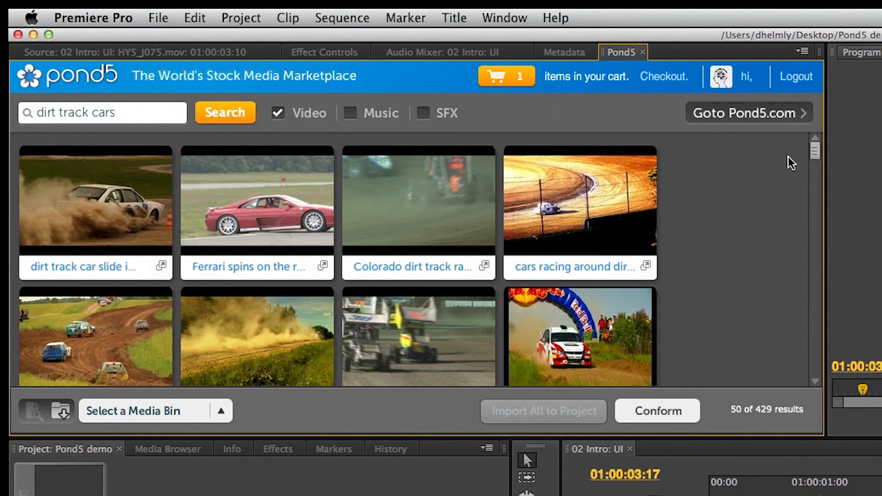
{"action": "mouse_move", "coordinate": [763, 264]}
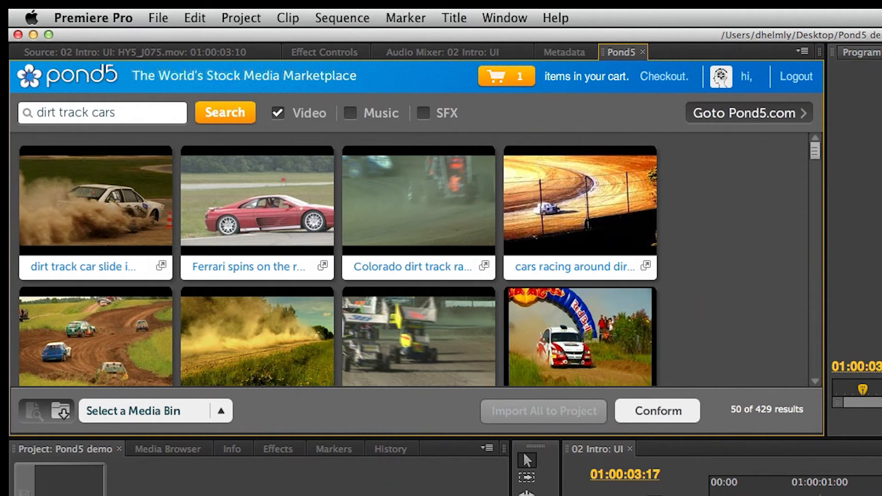
{"action": "scroll", "scroll_direction": "down", "scroll_amount": 3}
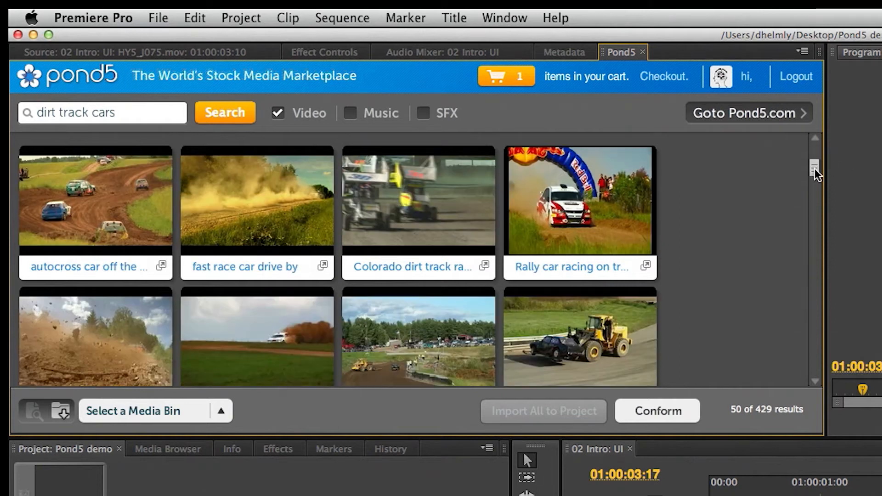
{"action": "scroll", "scroll_direction": "down", "scroll_amount": 3}
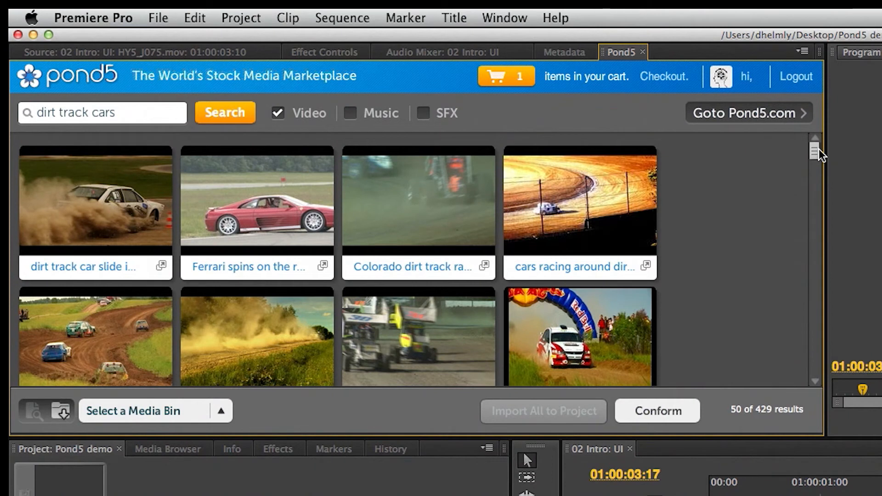
{"action": "mouse_move", "coordinate": [518, 130]}
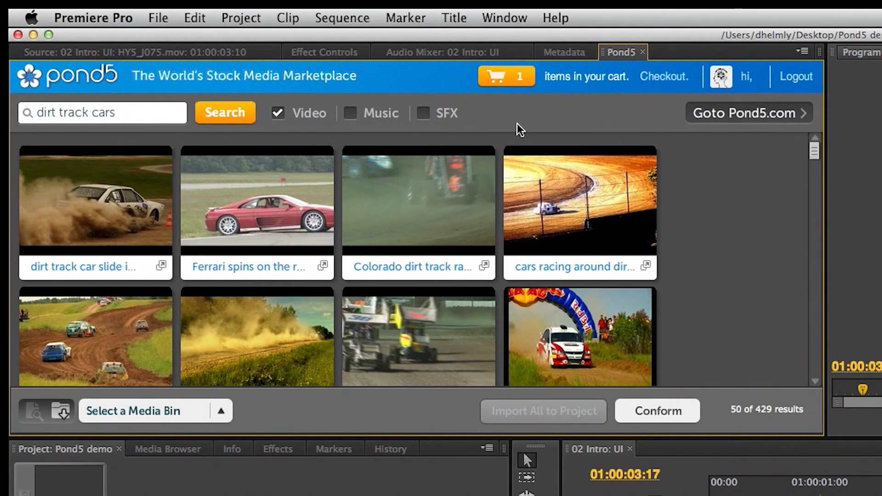
{"action": "mouse_move", "coordinate": [144, 132]}
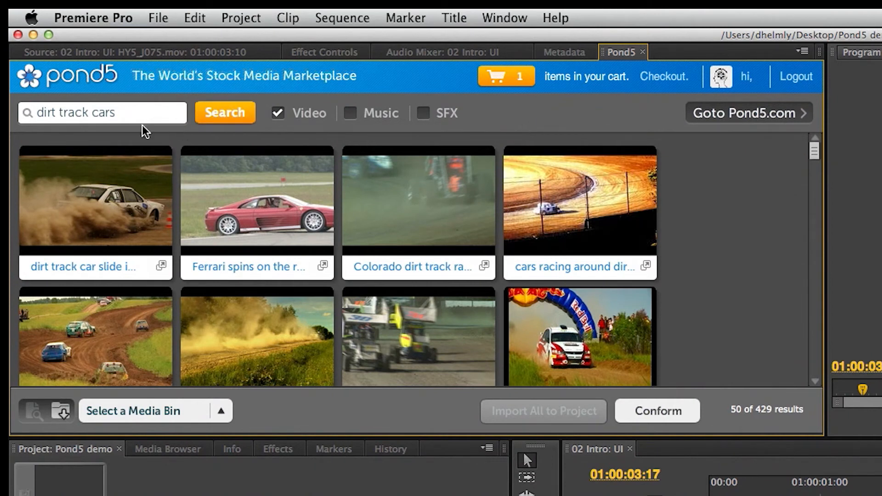
{"action": "mouse_move", "coordinate": [115, 192]}
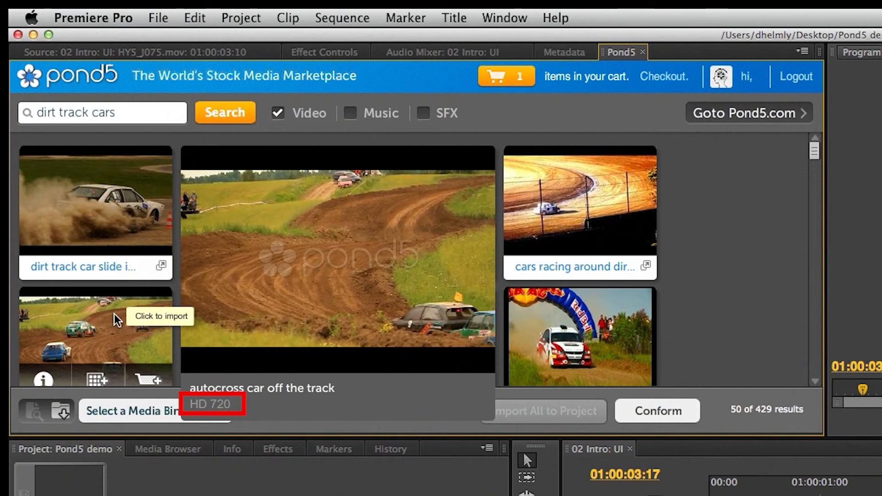
{"action": "mouse_move", "coordinate": [570, 213]}
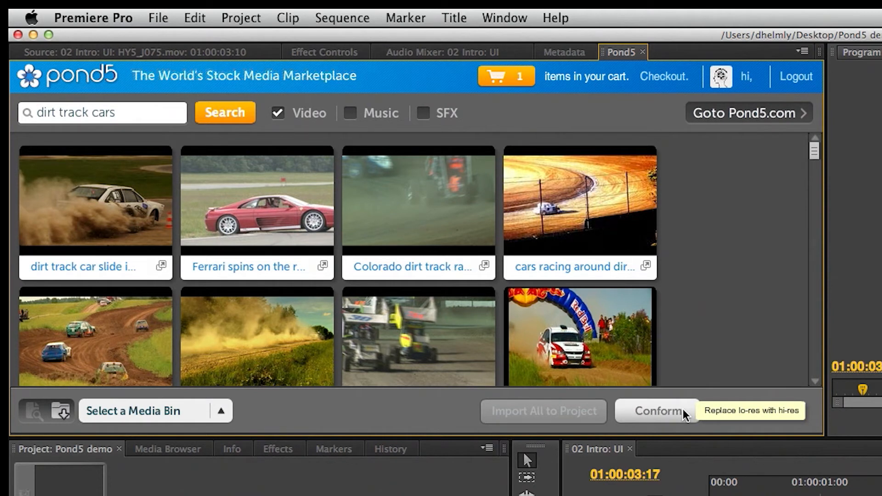
{"action": "mouse_move", "coordinate": [783, 309]}
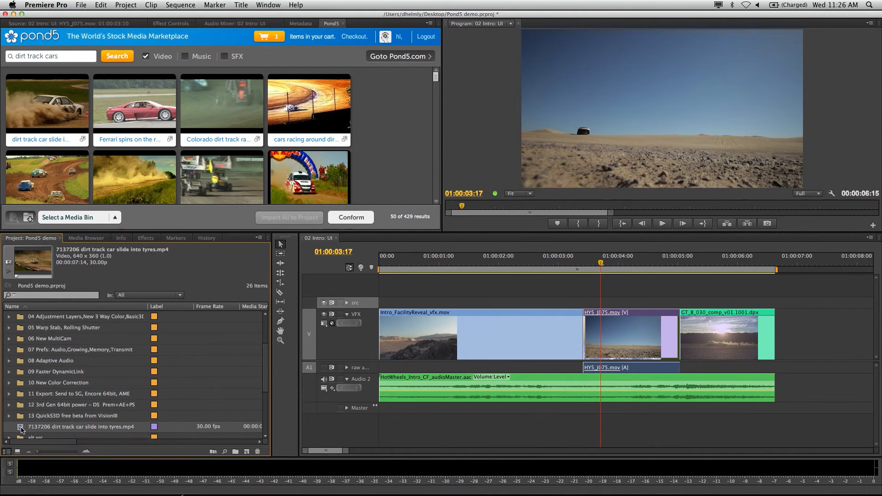
Step: Add the dirt track clip to the sequence end, then move it to follow HY5_J075
{"action": "left_click_drag", "start_coordinate": [31, 426], "coordinate": [824, 335]}
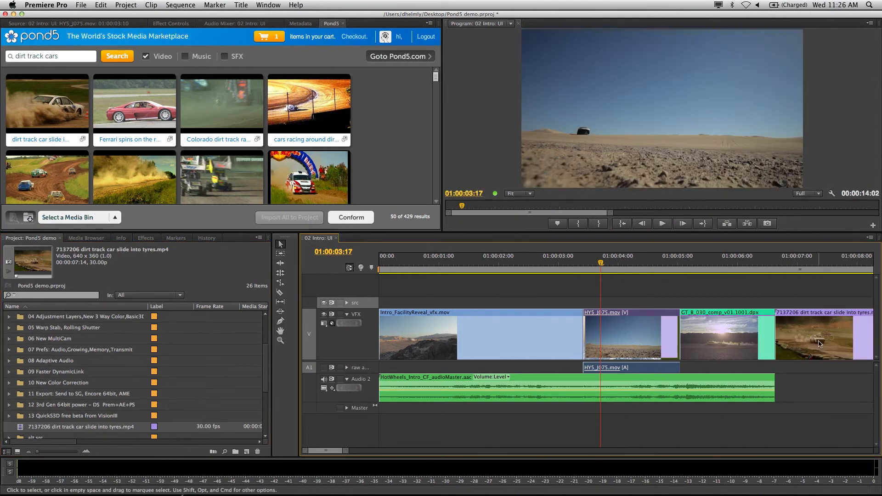
{"action": "mouse_move", "coordinate": [820, 344]}
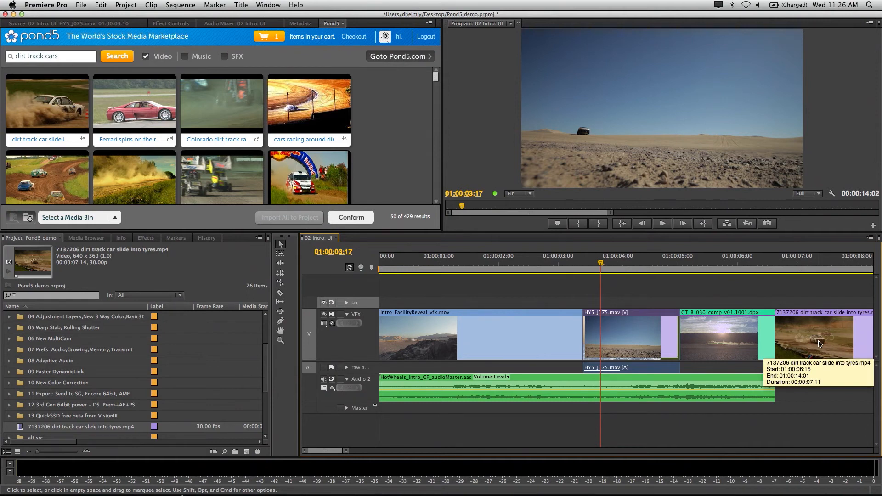
{"action": "mouse_move", "coordinate": [757, 344]}
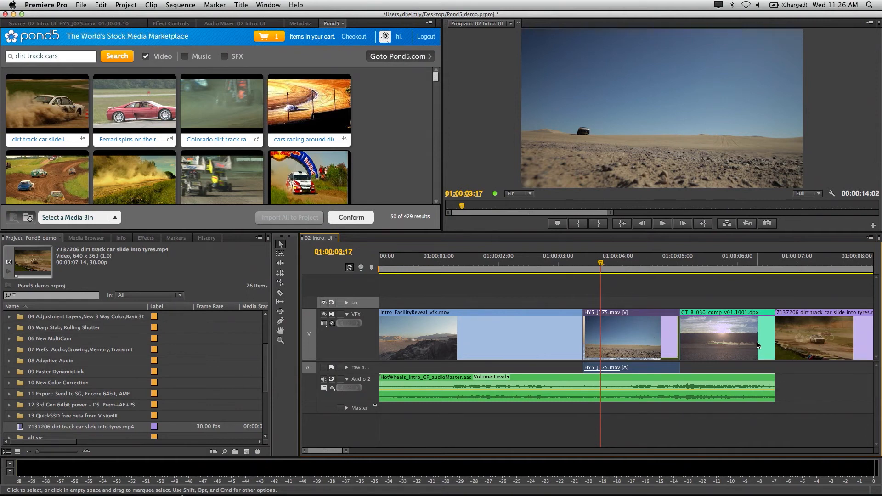
{"action": "left_click", "coordinate": [681, 262]}
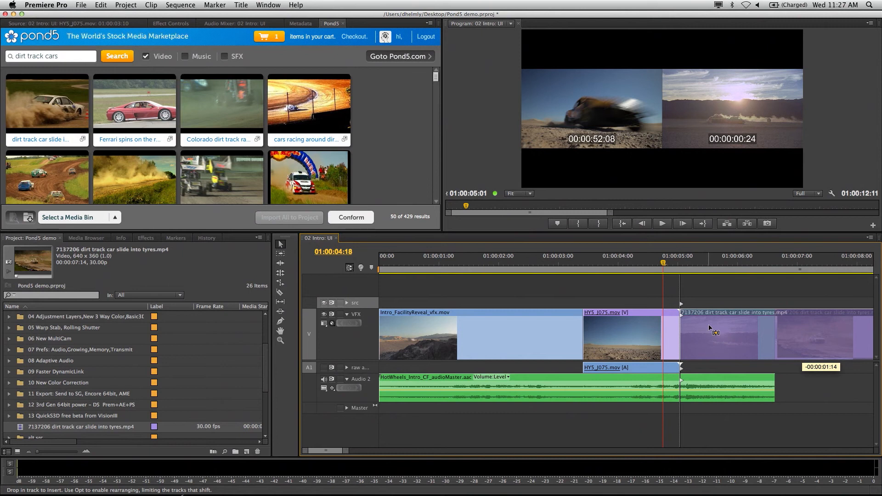
{"action": "mouse_move", "coordinate": [707, 328]}
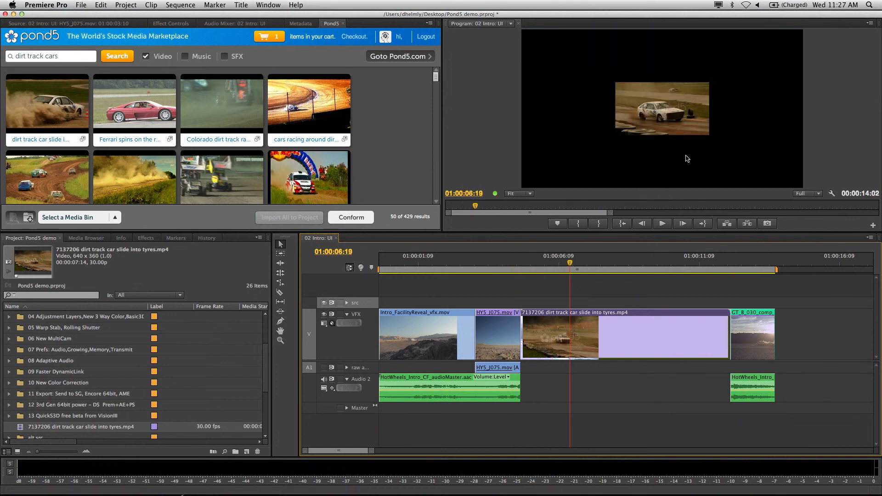
{"action": "mouse_move", "coordinate": [630, 332]}
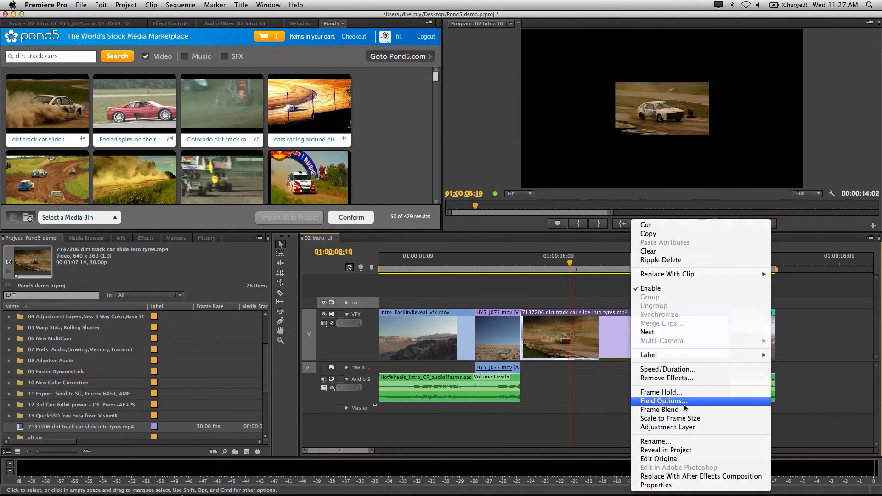
Step: Apply Scale to Frame Size to the dirt track car clip
{"action": "left_click", "coordinate": [663, 401]}
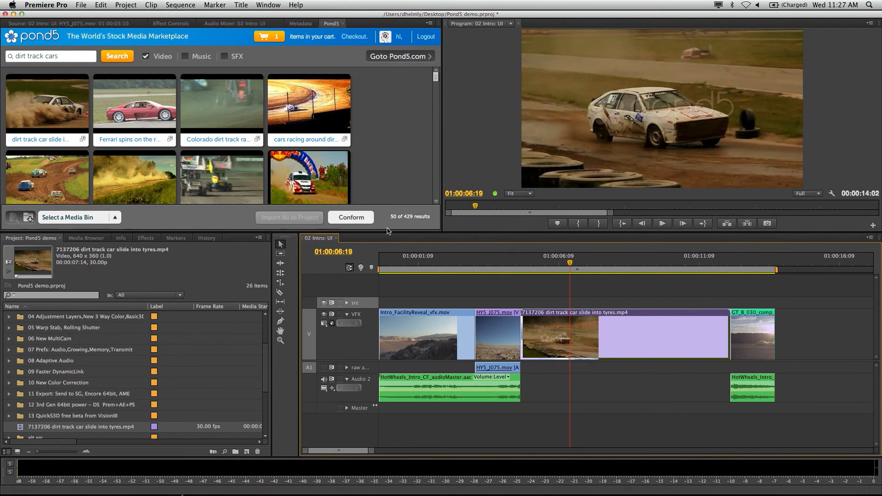
{"action": "mouse_move", "coordinate": [378, 225]}
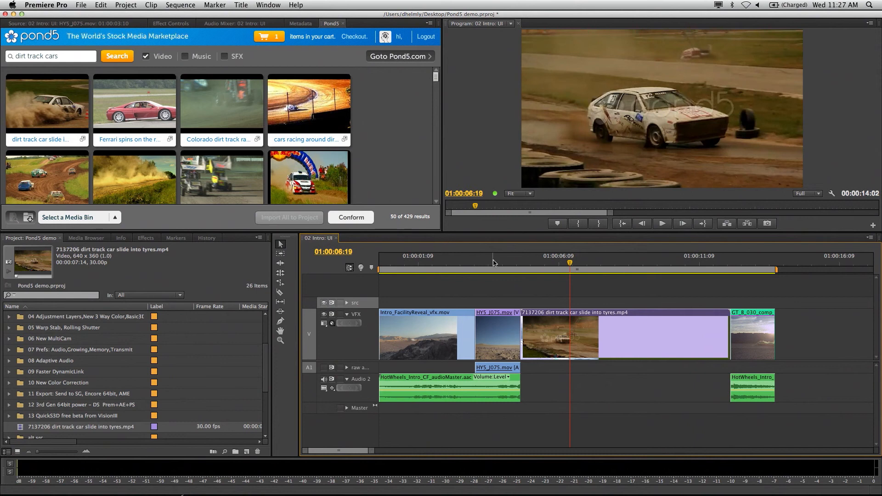
{"action": "mouse_move", "coordinate": [499, 262]}
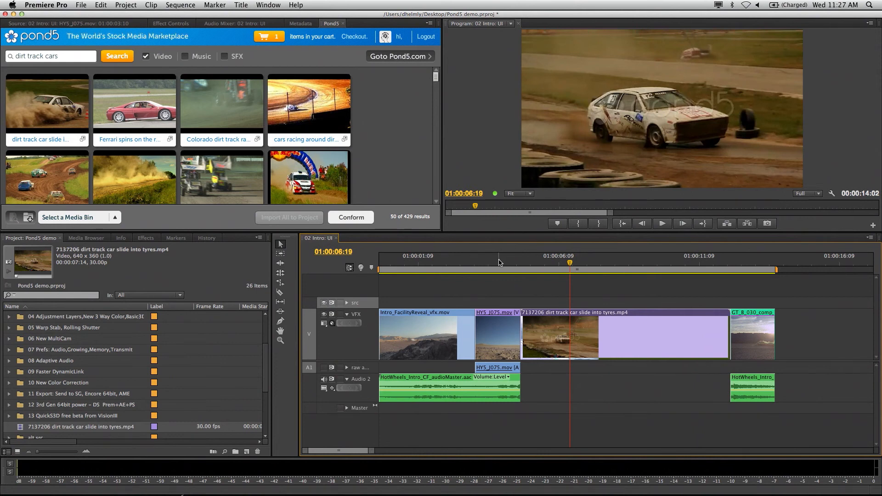
Step: Ripple-trim the dirt track clip's start, then play back and review the edit
{"action": "left_click", "coordinate": [498, 263]}
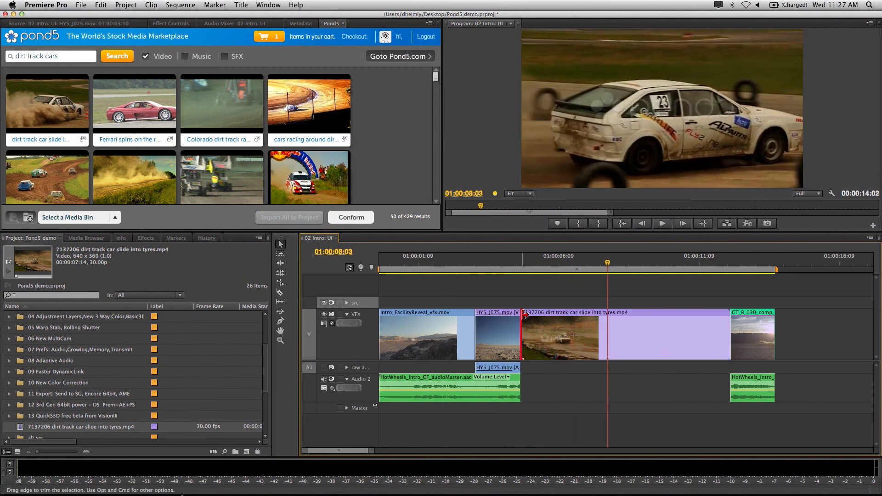
{"action": "left_click_drag", "start_coordinate": [523, 337], "coordinate": [582, 337]}
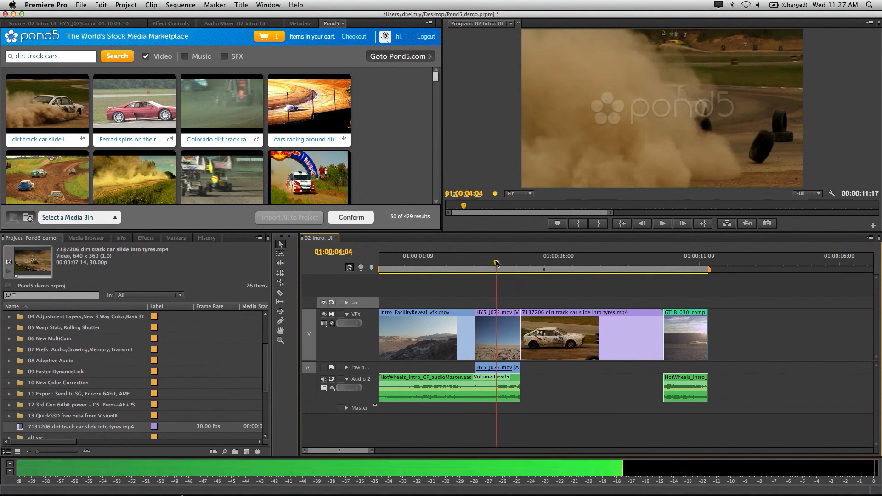
{"action": "left_click", "coordinate": [662, 223]}
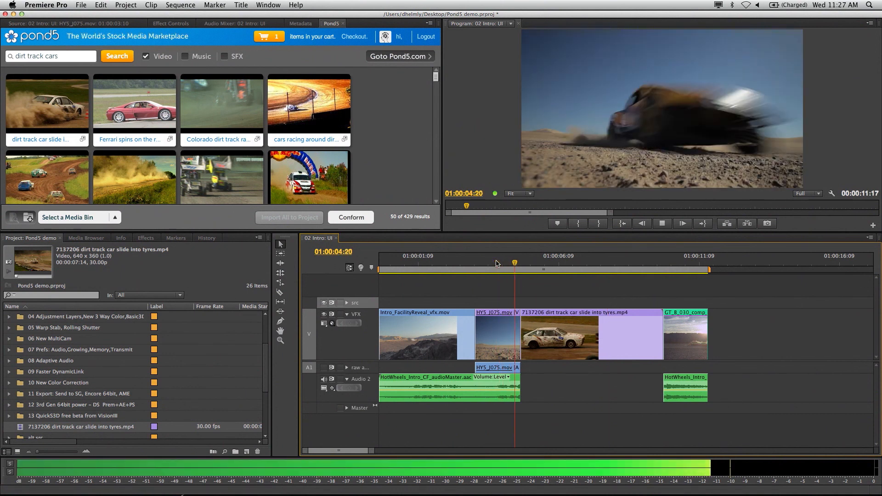
{"action": "left_click", "coordinate": [662, 223]}
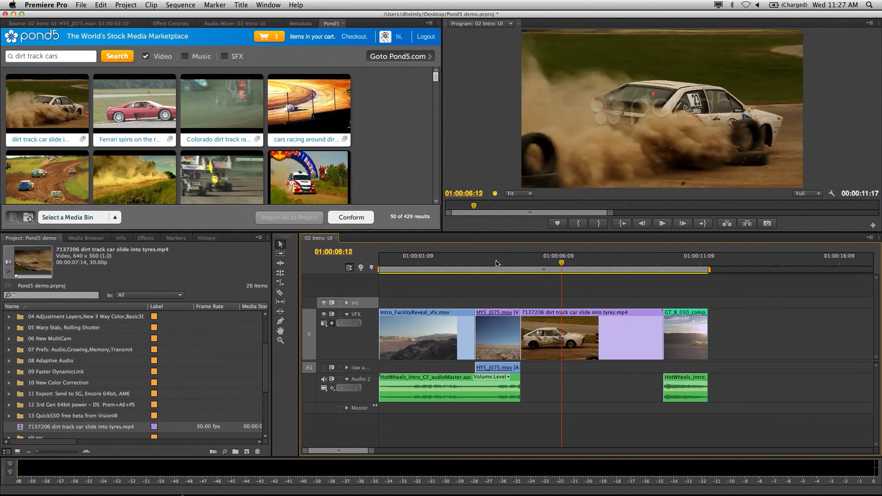
{"action": "mouse_move", "coordinate": [217, 231]}
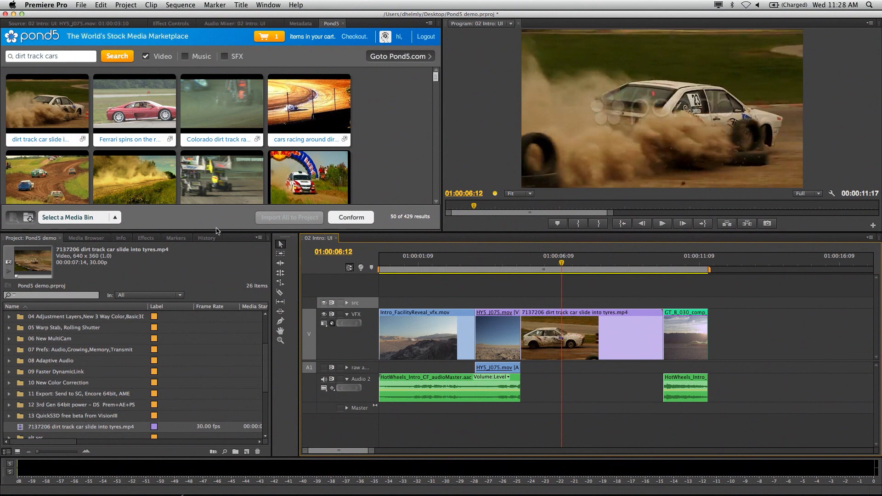